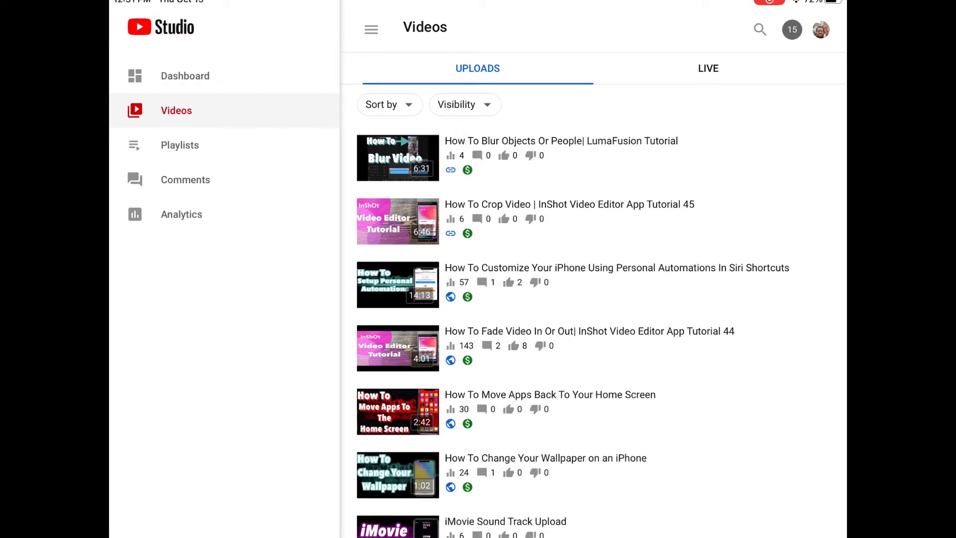
# Scroll the Uploads list to reach the Siri Shortcuts Tutorial video.
pyautogui.scroll(-3)
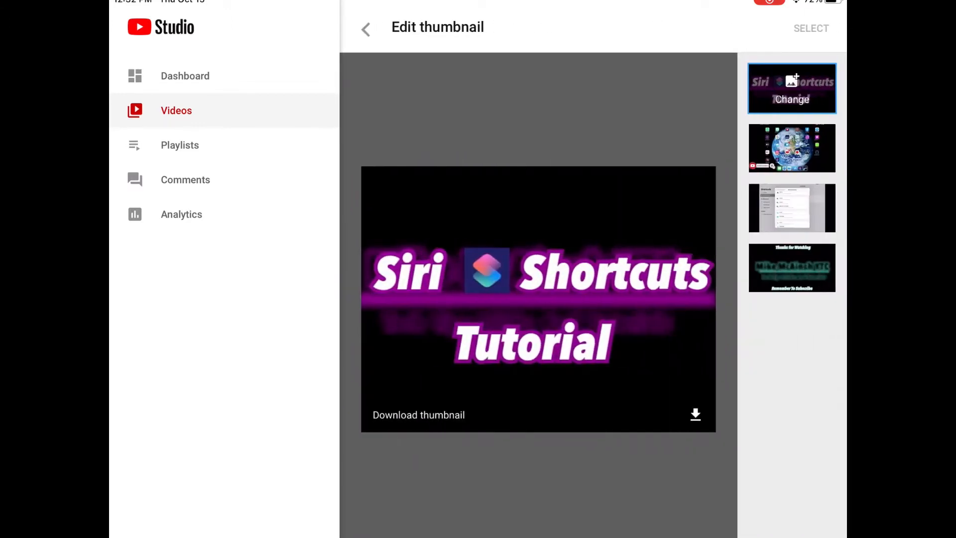
pyautogui.click(694, 414)
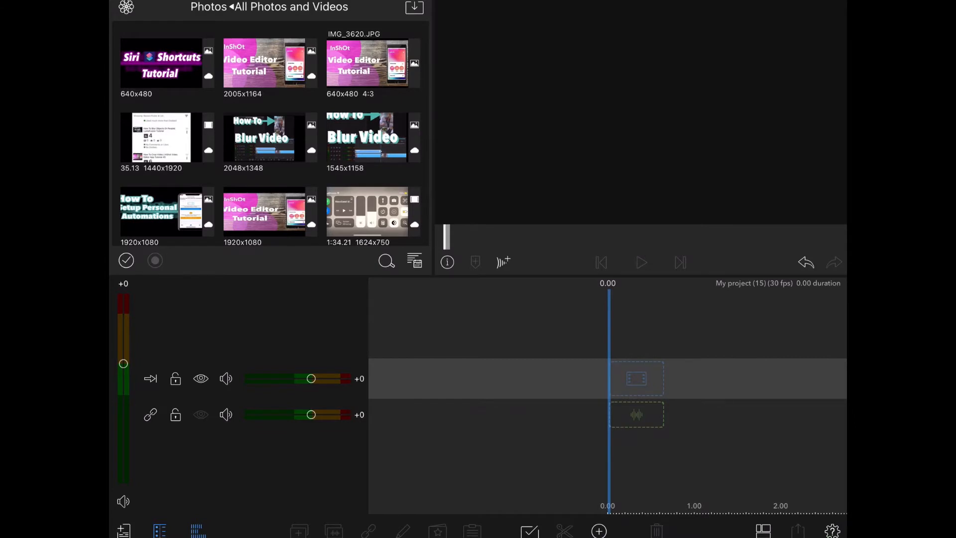
# Select the Siri Shortcuts image in LumaFusion's media library to review its 640x480 resolution.
pyautogui.click(167, 64)
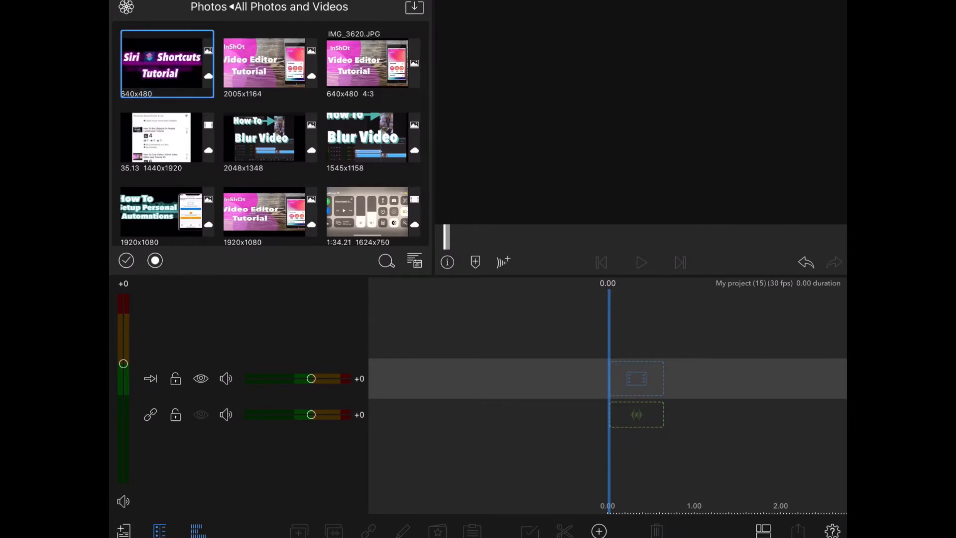
pyautogui.click(167, 64)
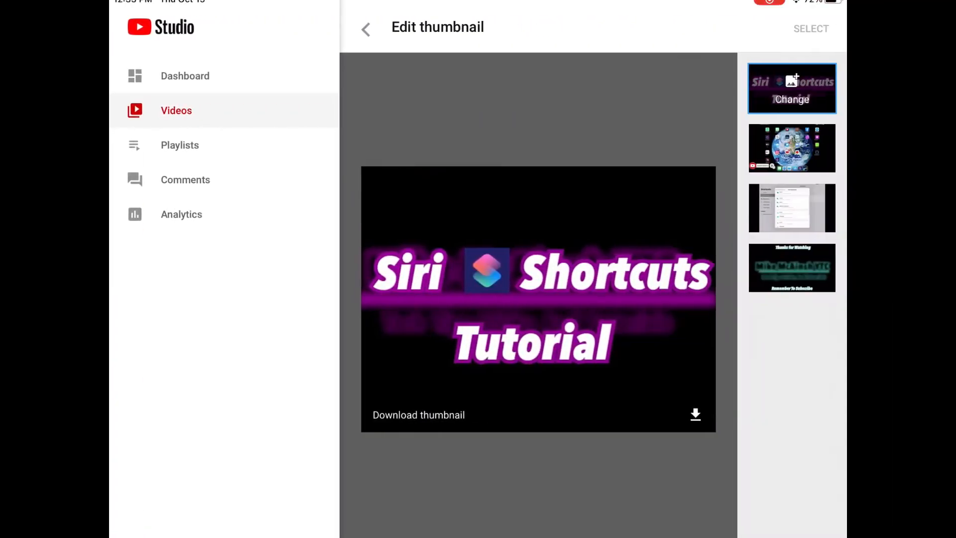
# Replace the thumbnail with the high-resolution image and apply it to the video.
pyautogui.click(792, 99)
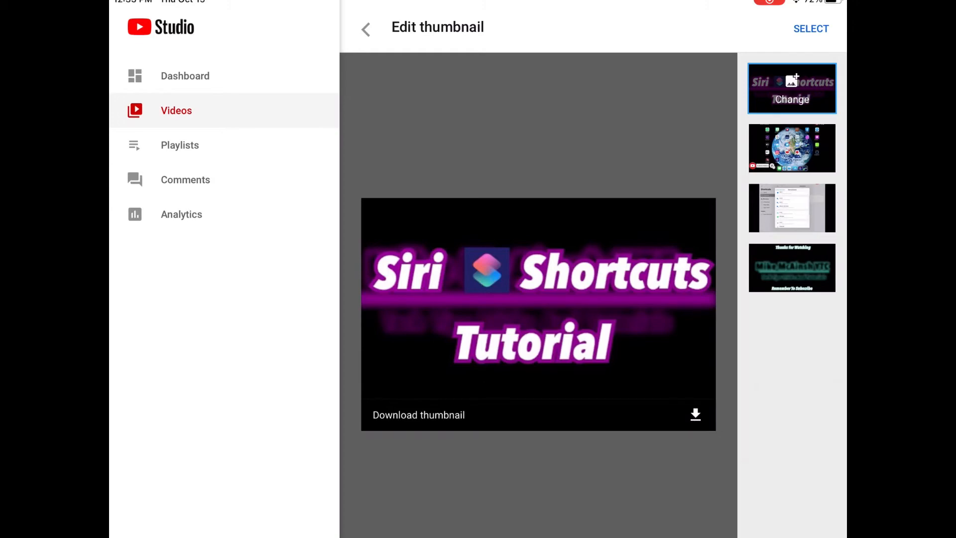
pyautogui.click(365, 29)
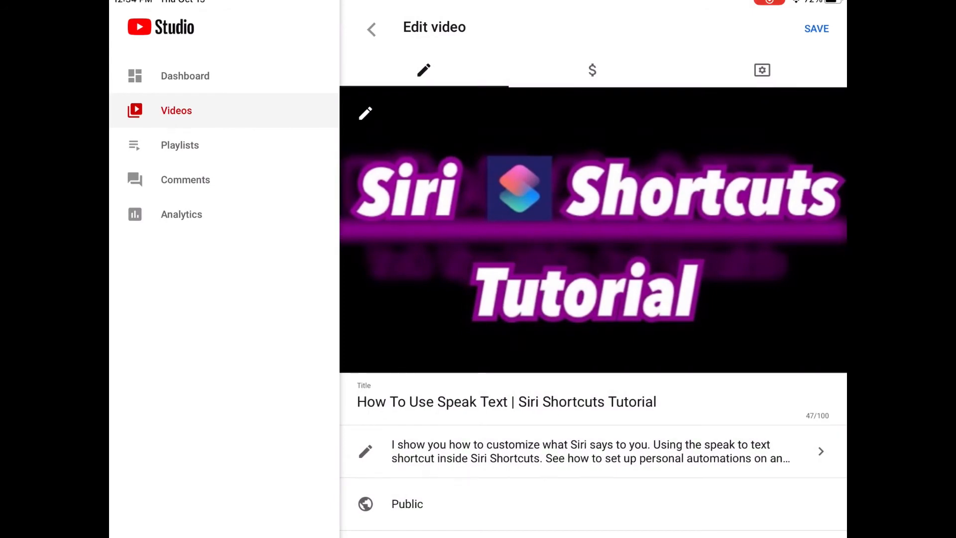
# Save the Siri Shortcuts video's edits with the new thumbnail.
pyautogui.click(816, 29)
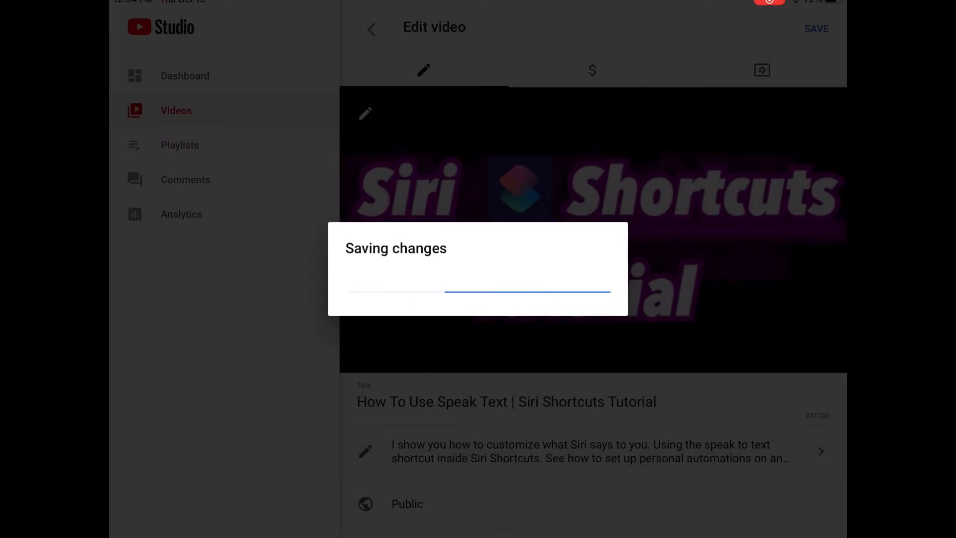
pyautogui.click(815, 29)
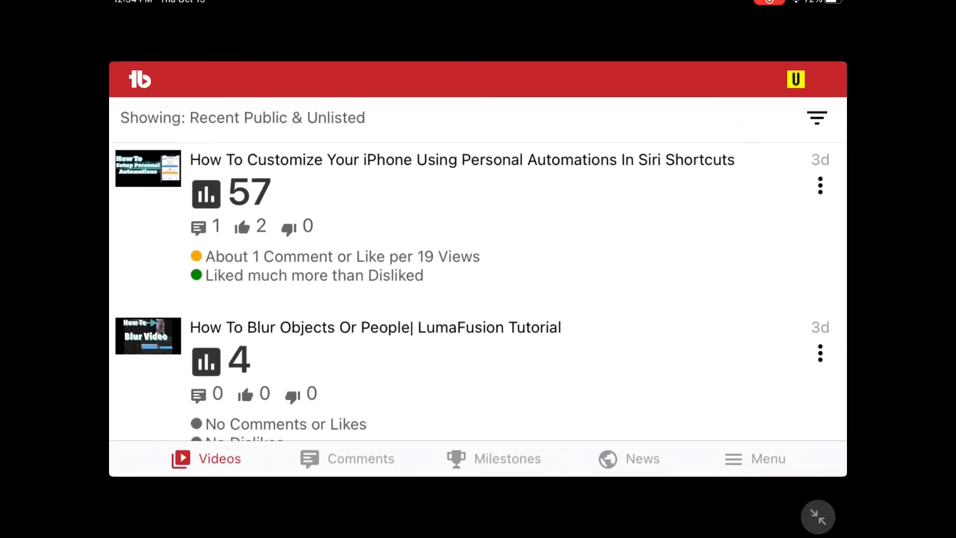
# Scroll TubeBuddy's Videos list to the Siri Shortcuts video's Best Practices report.
pyautogui.scroll(-3)
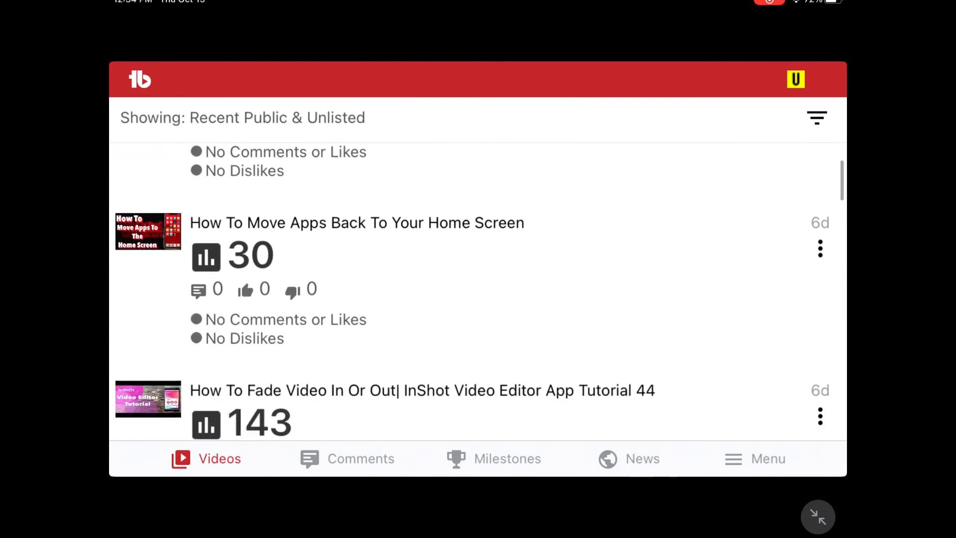
pyautogui.scroll(-3)
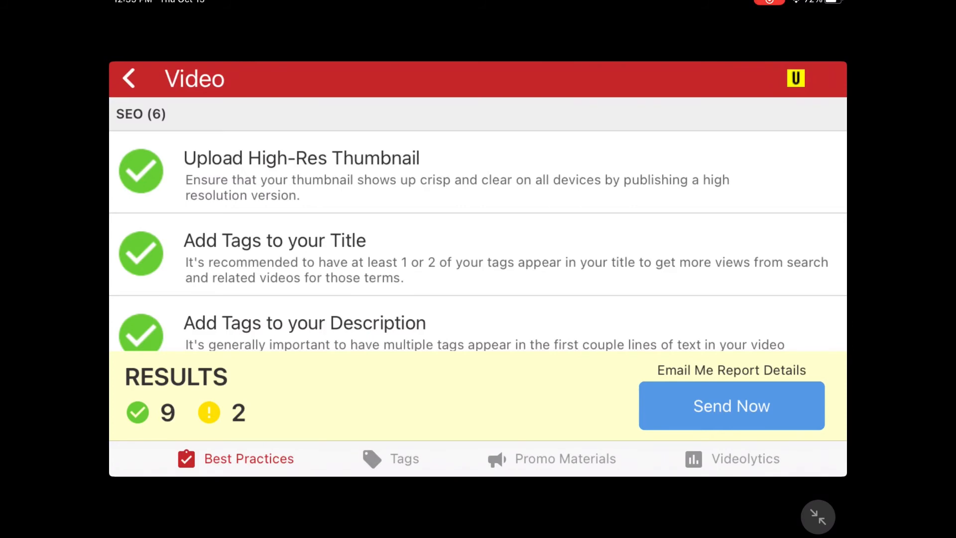
# View the YouTube channel page's Uploads to see the new Siri Shortcuts thumbnail.
pyautogui.click(129, 78)
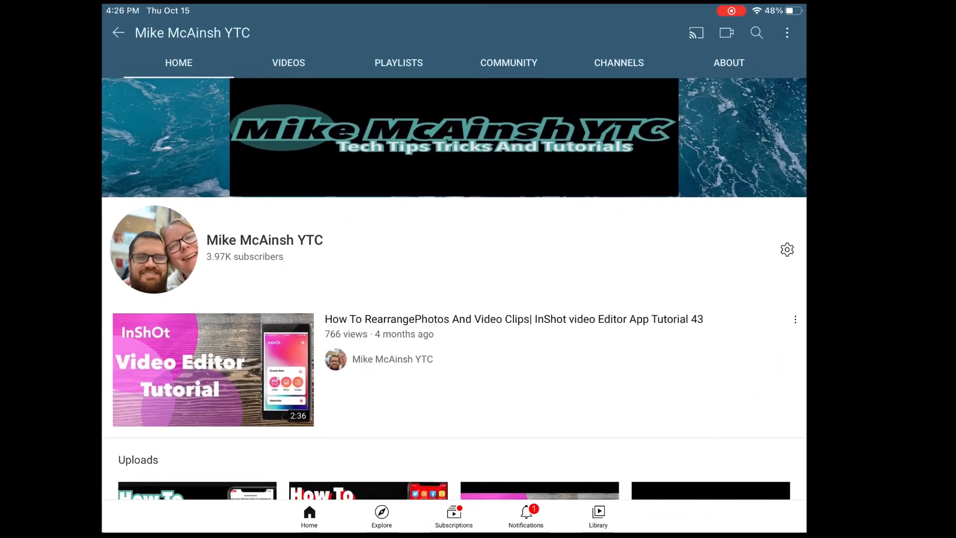
pyautogui.scroll(-3)
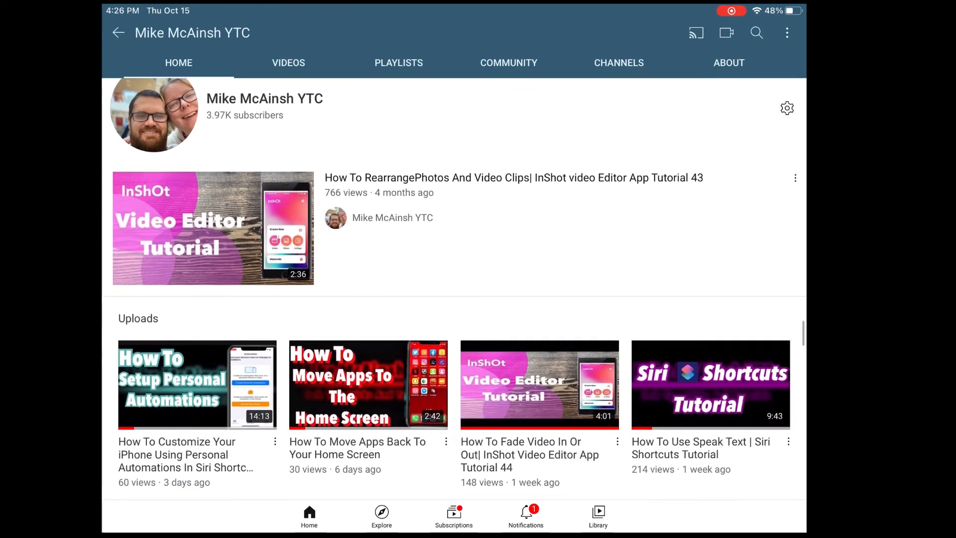